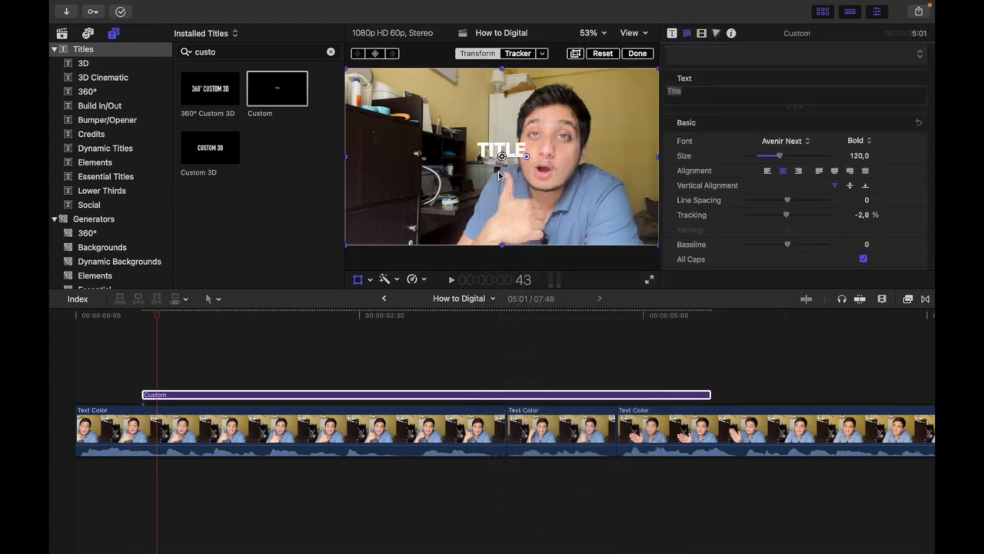
Step: Raise the title's text size to about 251 and reword it to Color
left_click_drag(778, 155, 800, 156)
type("Te")
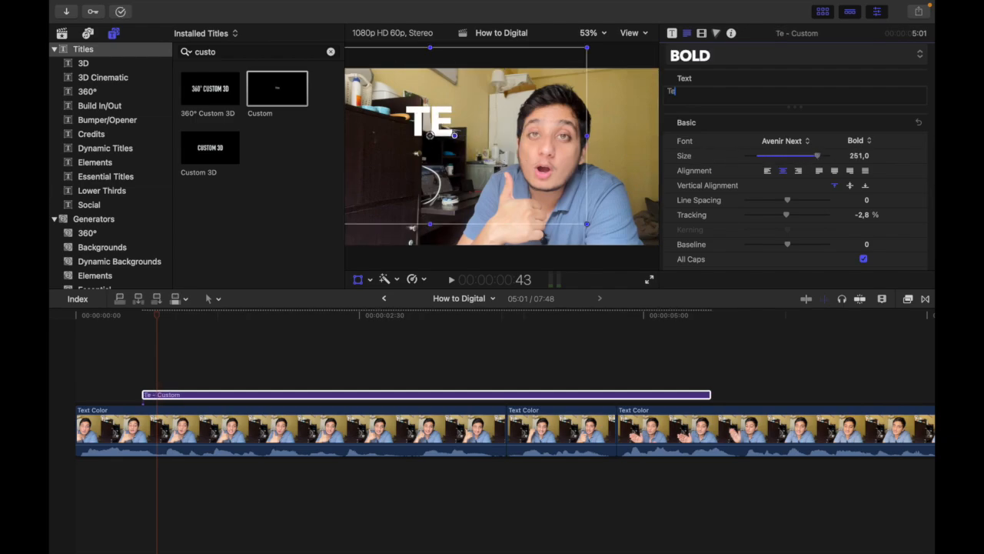
type("Color")
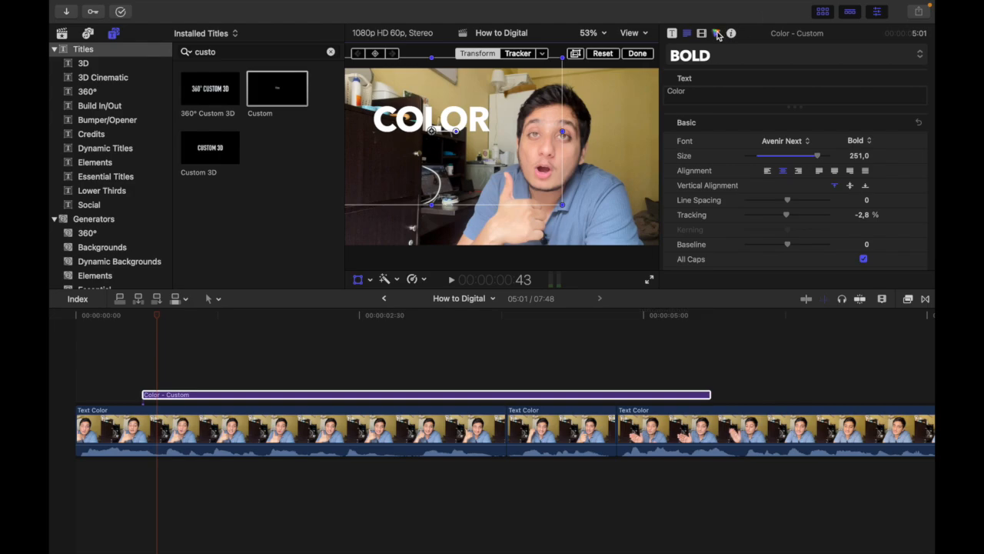
Step: Return from the Color inspector to the Text settings and reveal the Face section
left_click(717, 34)
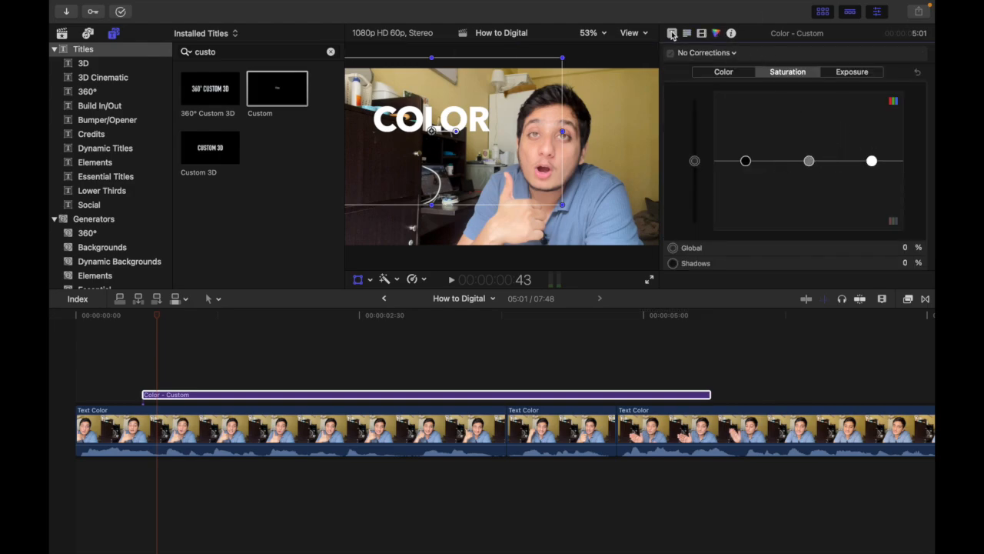
left_click(670, 33)
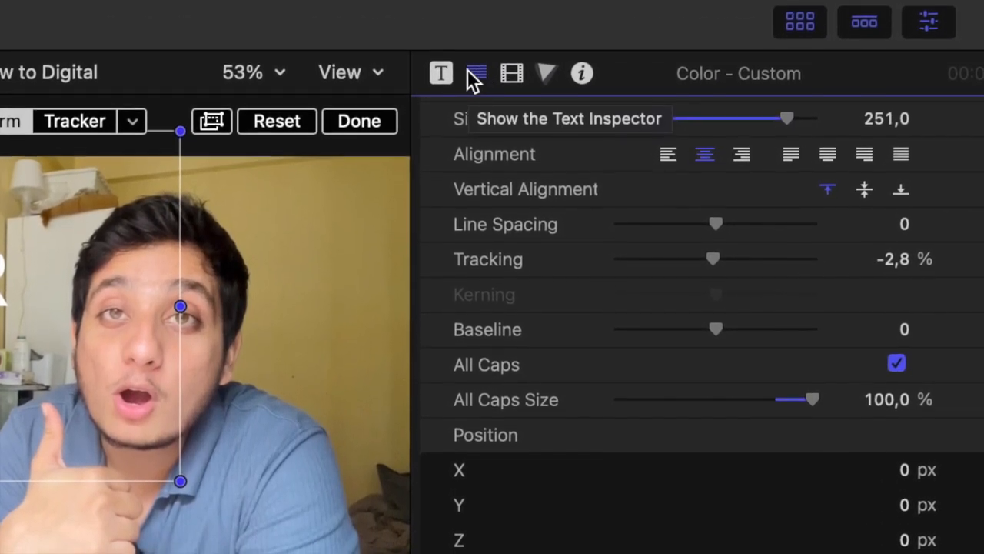
scroll("down", 3)
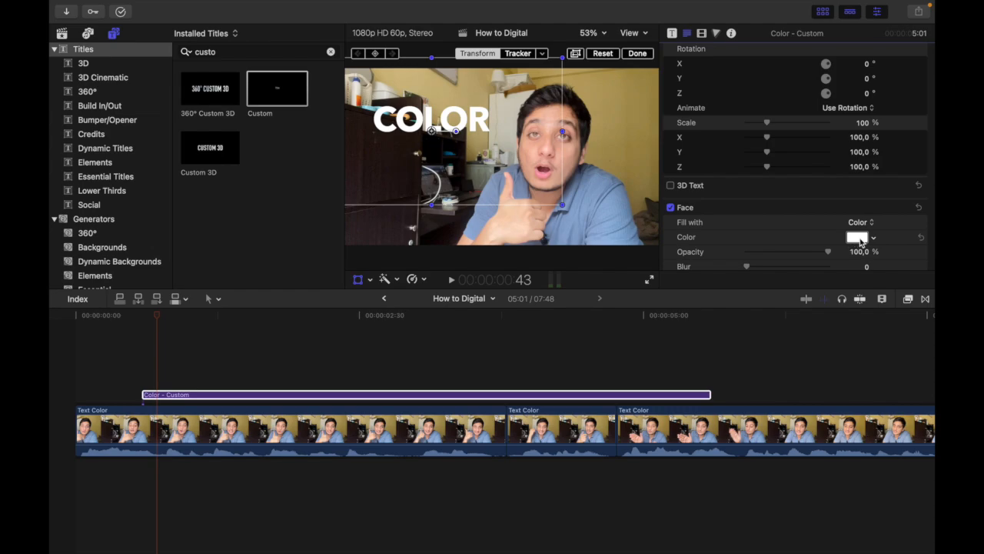
Step: Recolour the title face via the colour wheel — blue, light green, bright green, then pale blue
left_click(857, 237)
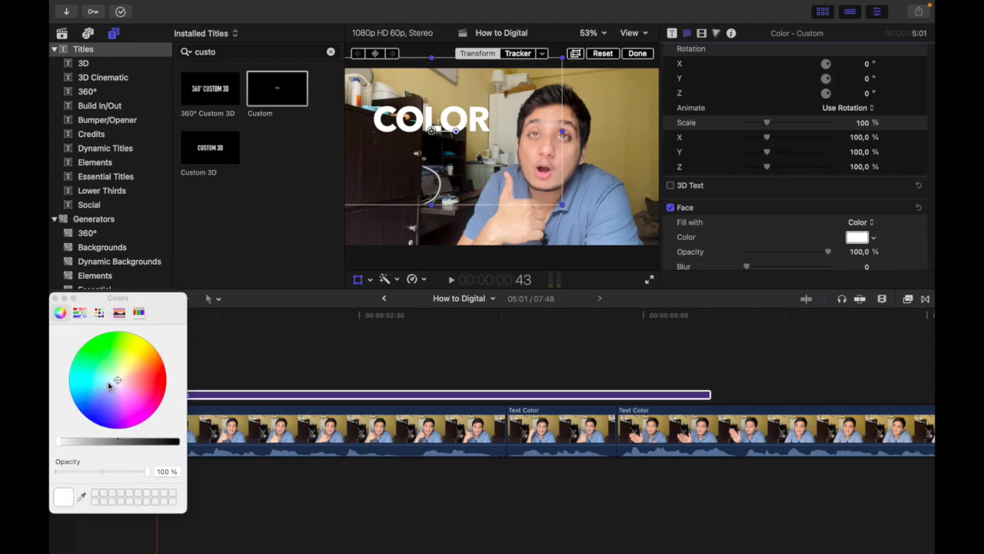
left_click(92, 415)
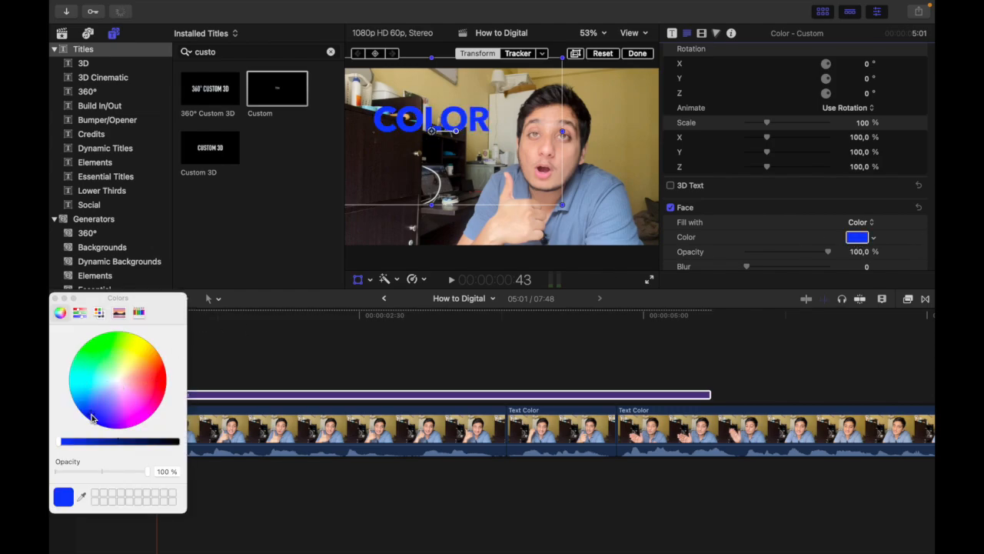
left_click(115, 361)
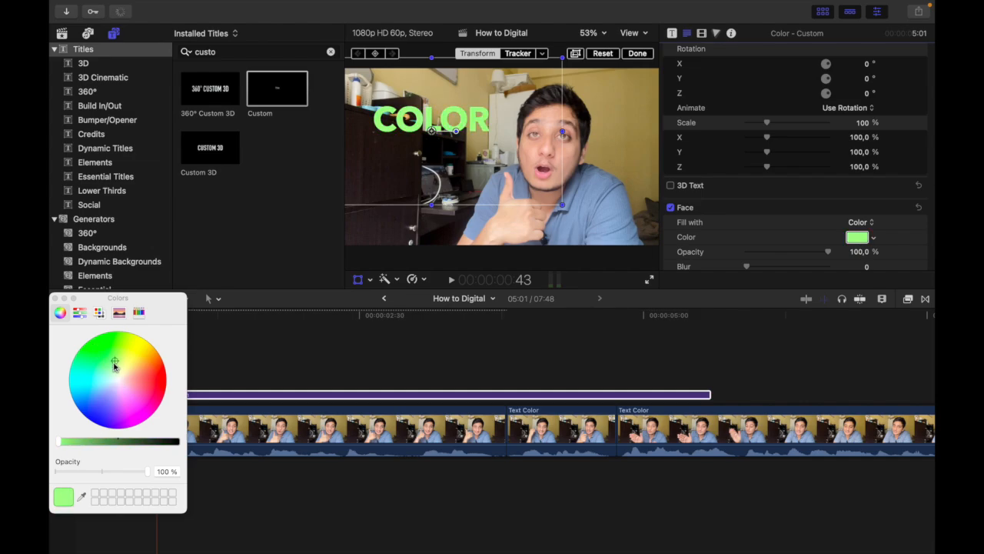
left_click(102, 350)
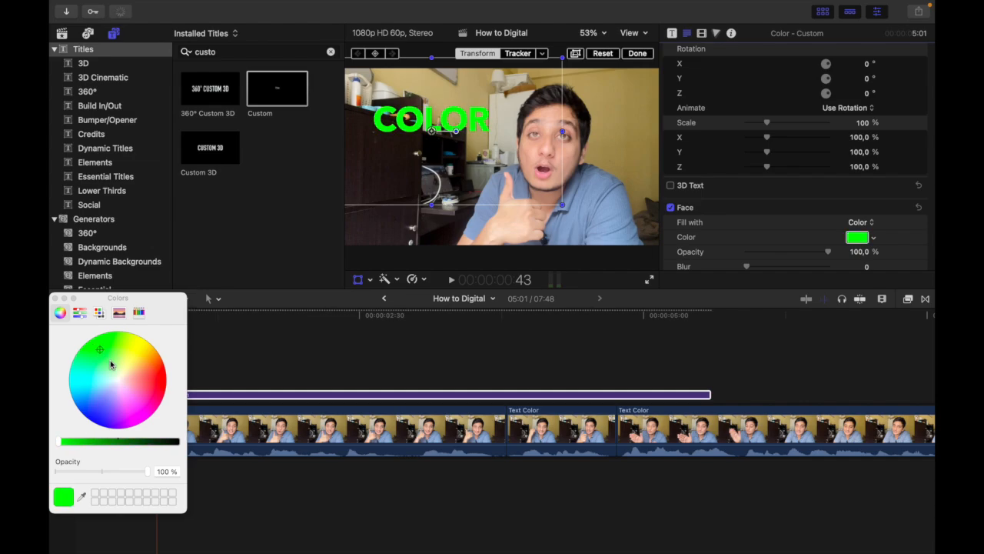
mouse_move(89, 368)
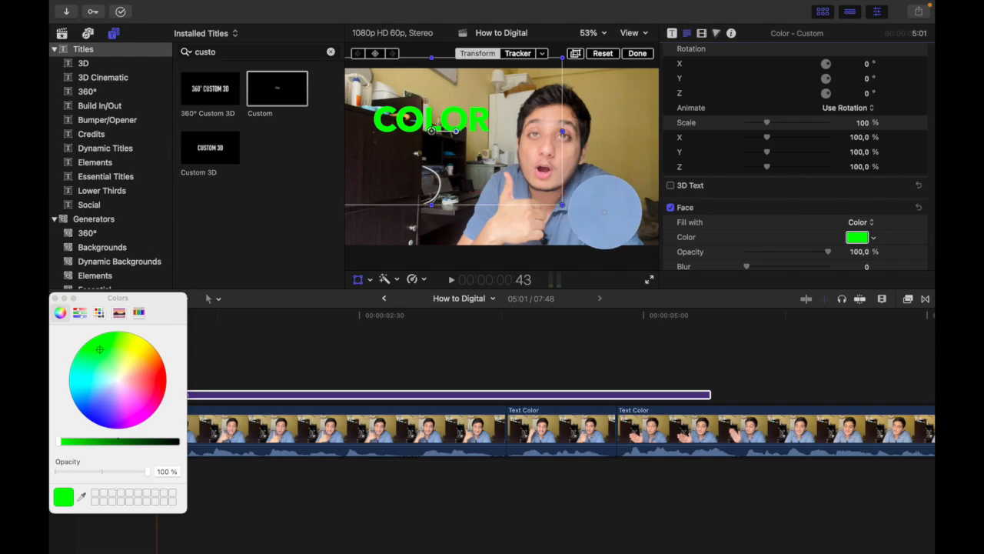
left_click(106, 387)
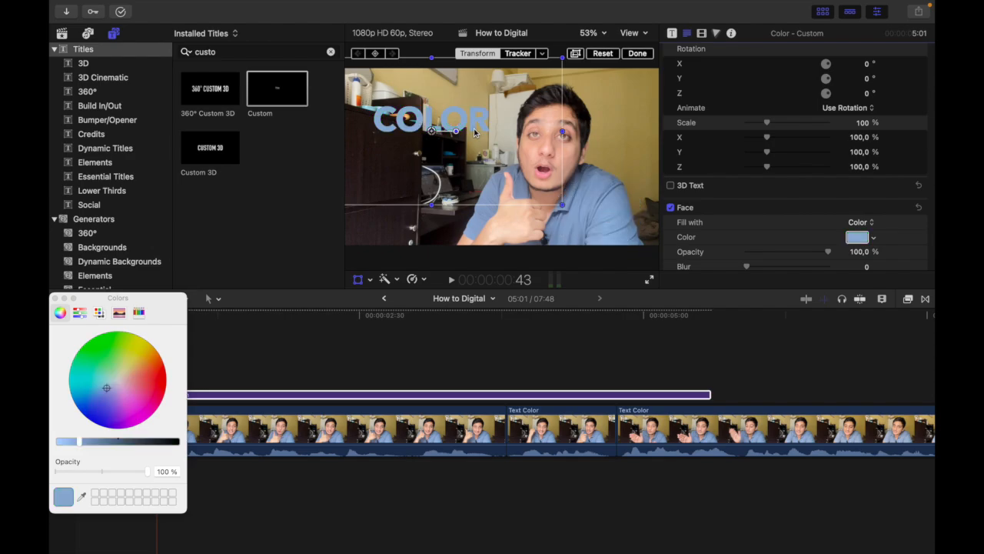